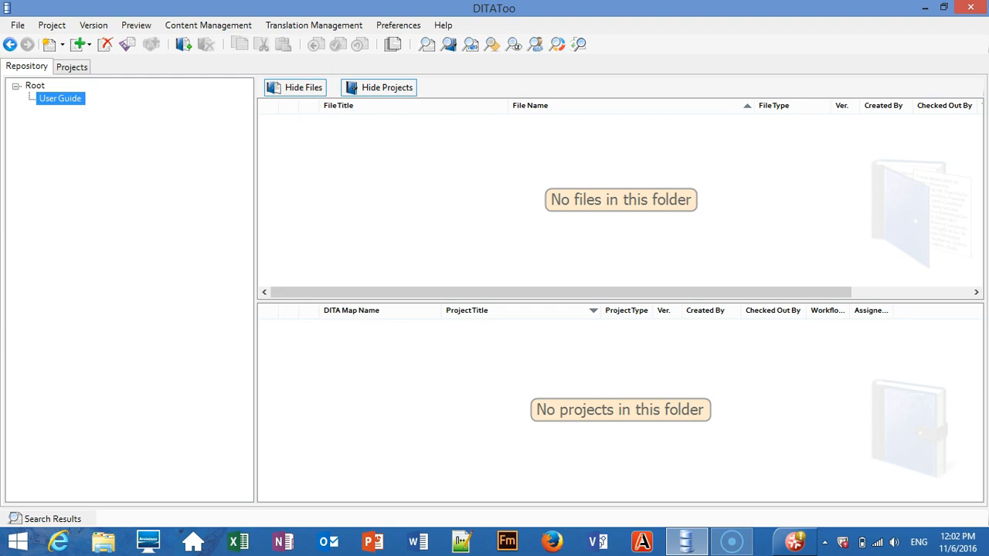
- Start a Word document import and pick the EasyPrint All-In-One User Guide
{"action": "left_click", "coordinate": [17, 24]}
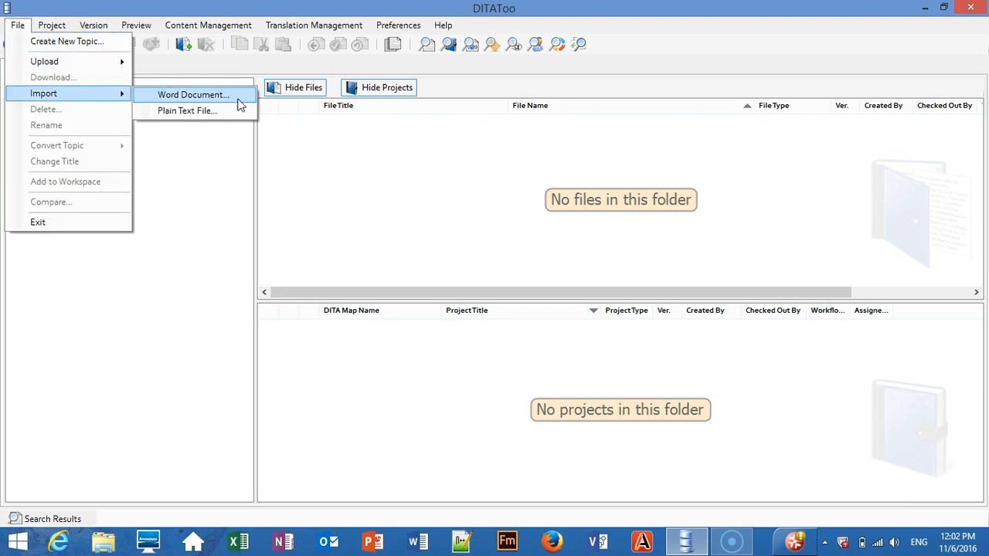
{"action": "left_click", "coordinate": [193, 95]}
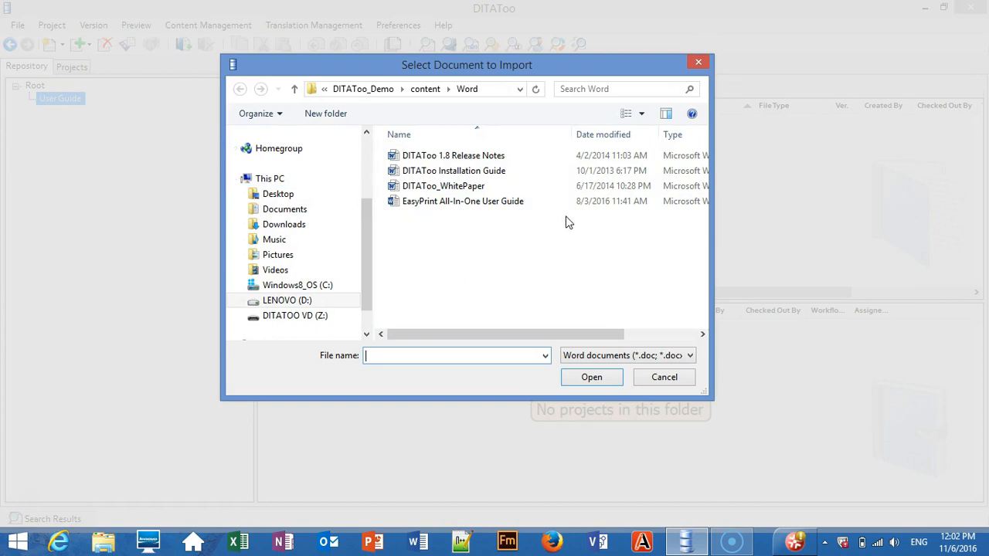
{"action": "left_click", "coordinate": [461, 201]}
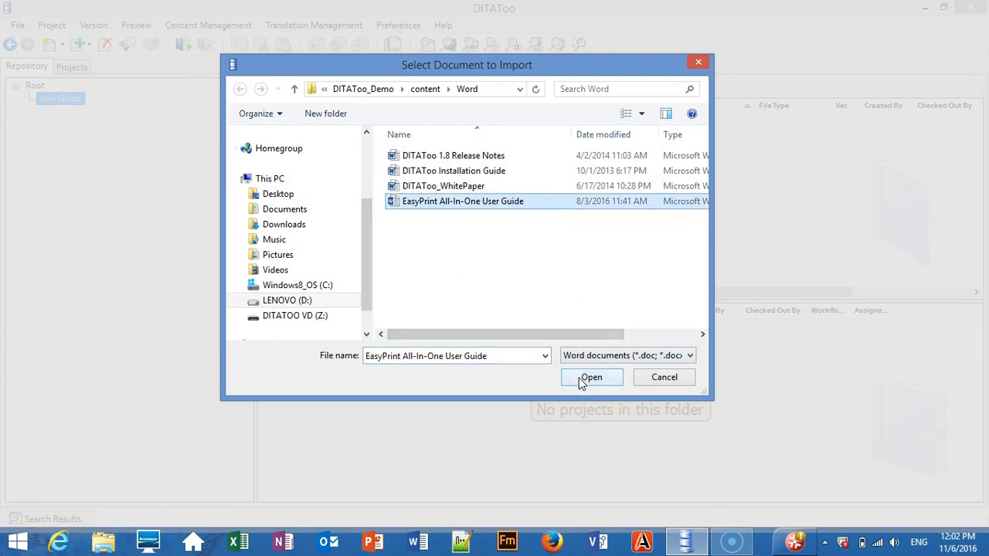
- Import the EasyPrint guide, then review the concepts, tasks and graphics folders, ending on concepts
{"action": "left_click", "coordinate": [590, 377]}
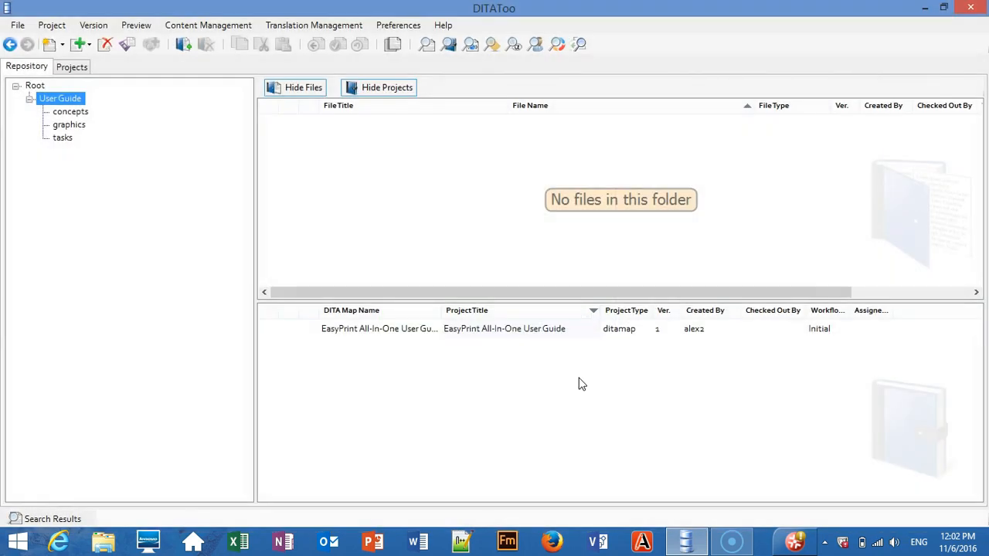
{"action": "left_click", "coordinate": [69, 111]}
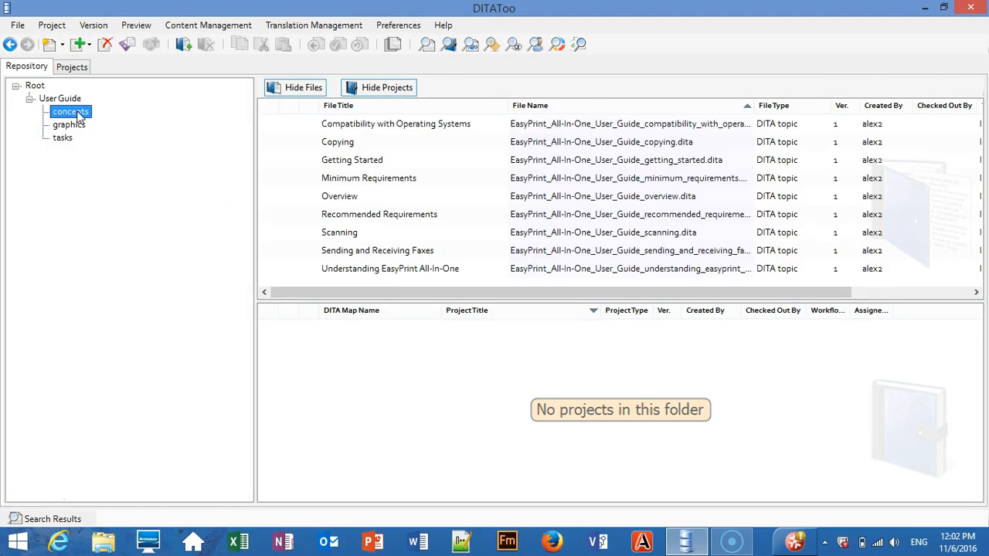
{"action": "left_click", "coordinate": [62, 138]}
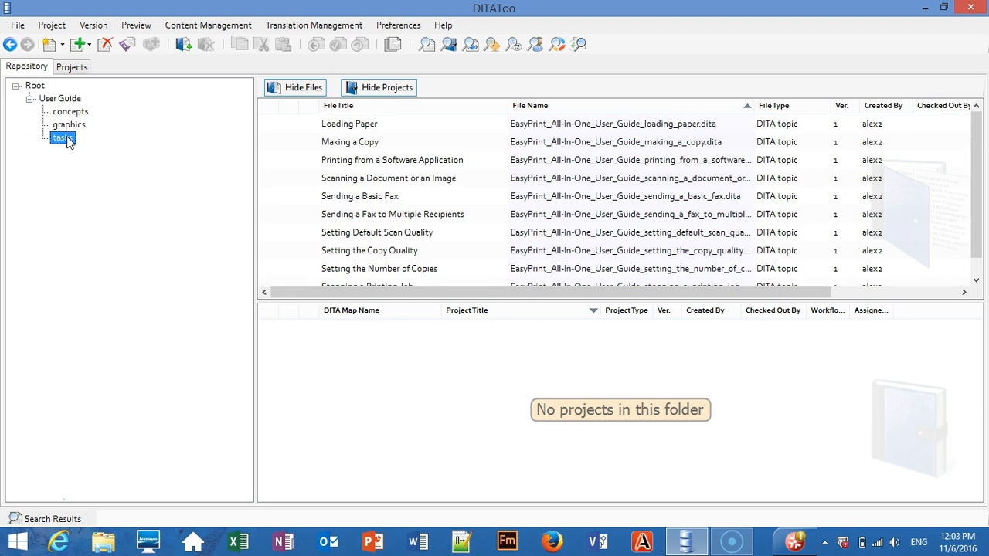
{"action": "left_click", "coordinate": [68, 125]}
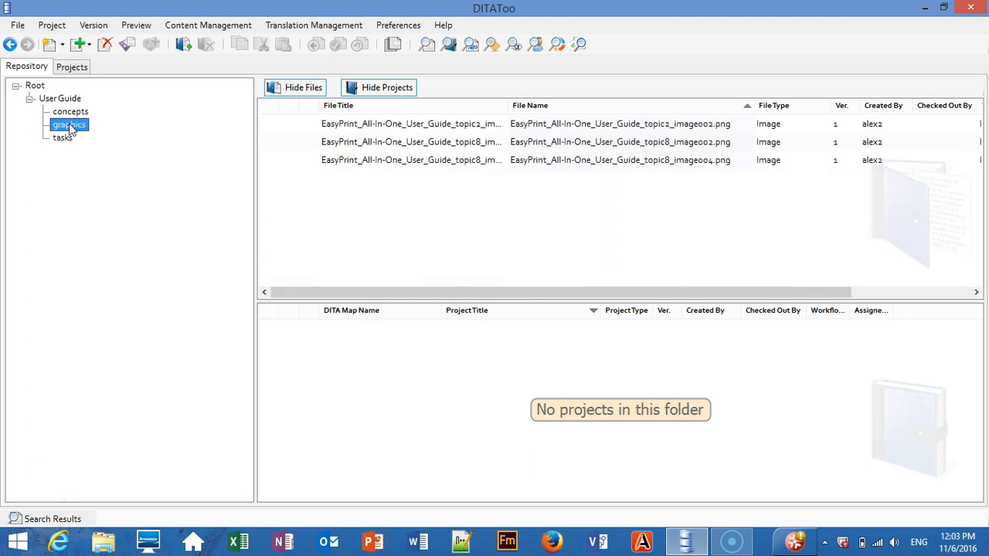
{"action": "left_click", "coordinate": [70, 111]}
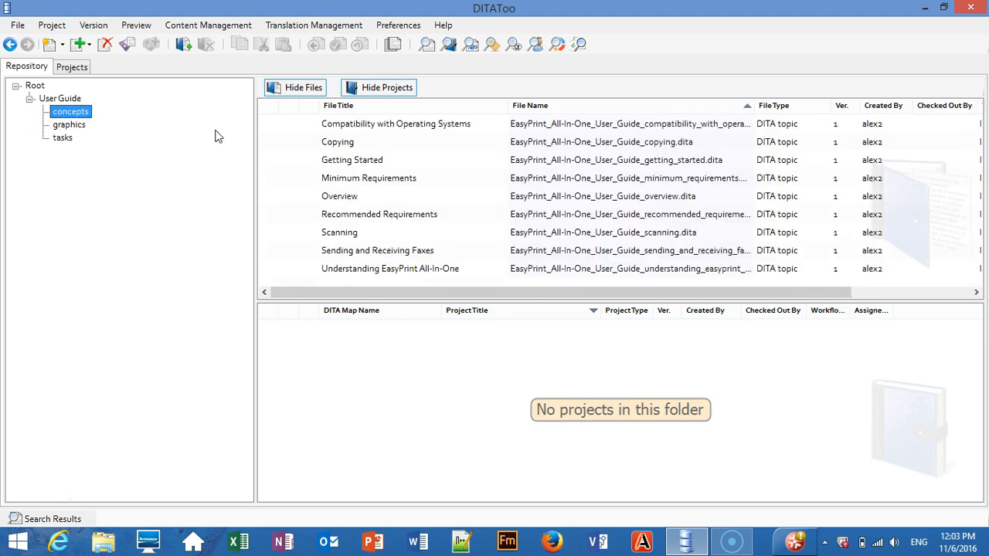
{"action": "left_click", "coordinate": [390, 268]}
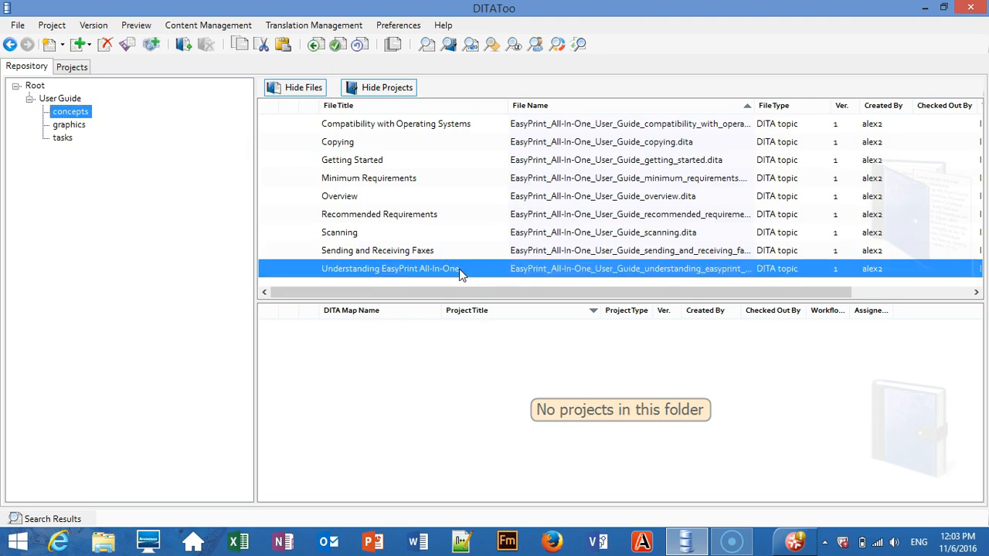
{"action": "right_click", "coordinate": [459, 268]}
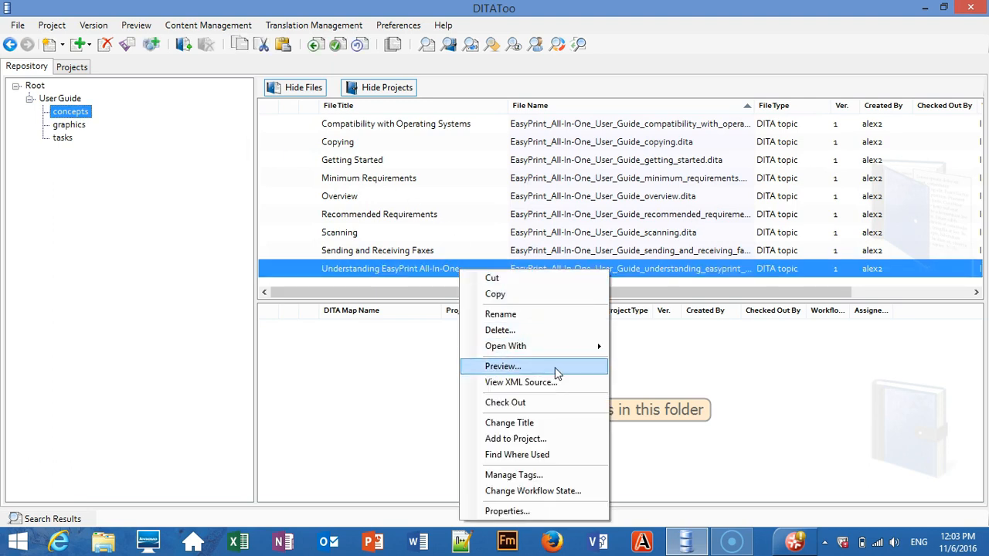
{"action": "left_click", "coordinate": [502, 366]}
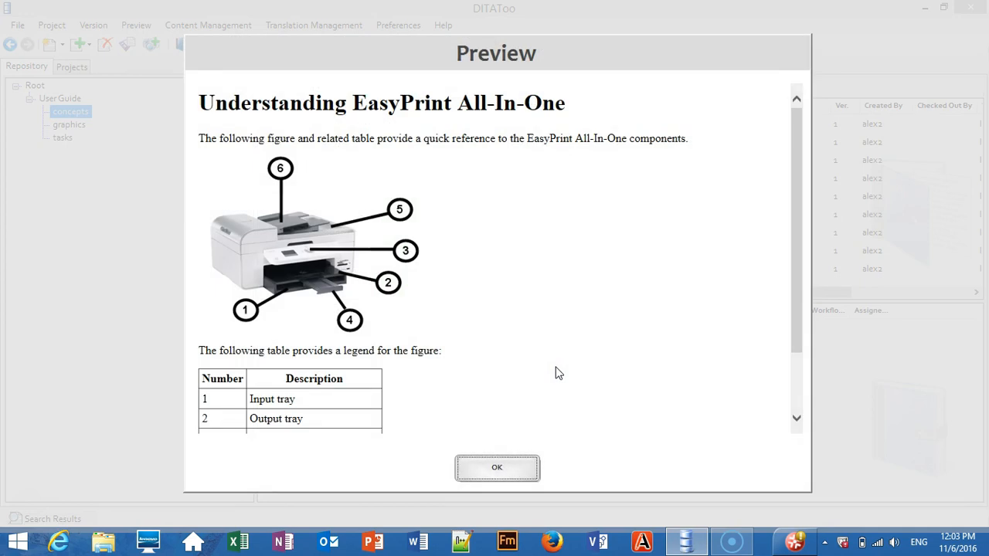
{"action": "scroll", "scroll_direction": "down", "scroll_amount": 3}
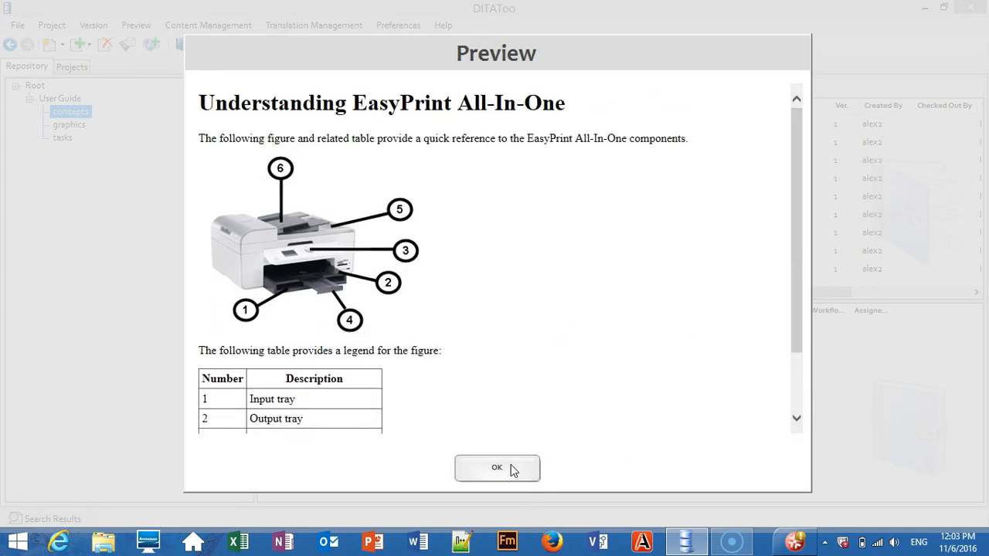
{"action": "left_click", "coordinate": [497, 467]}
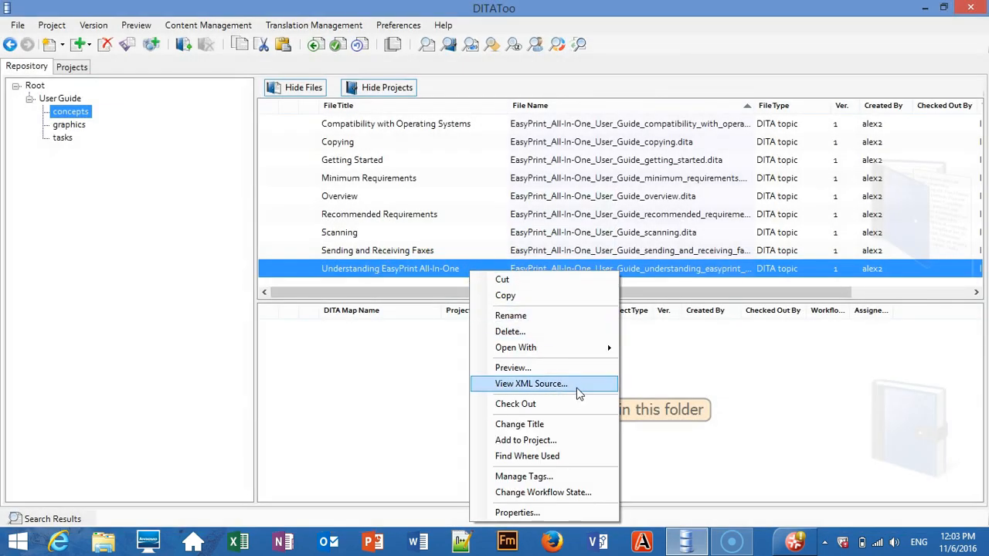
- Inspect the concept topic's XML source, including image reference and table markup, then close it
{"action": "left_click", "coordinate": [530, 384]}
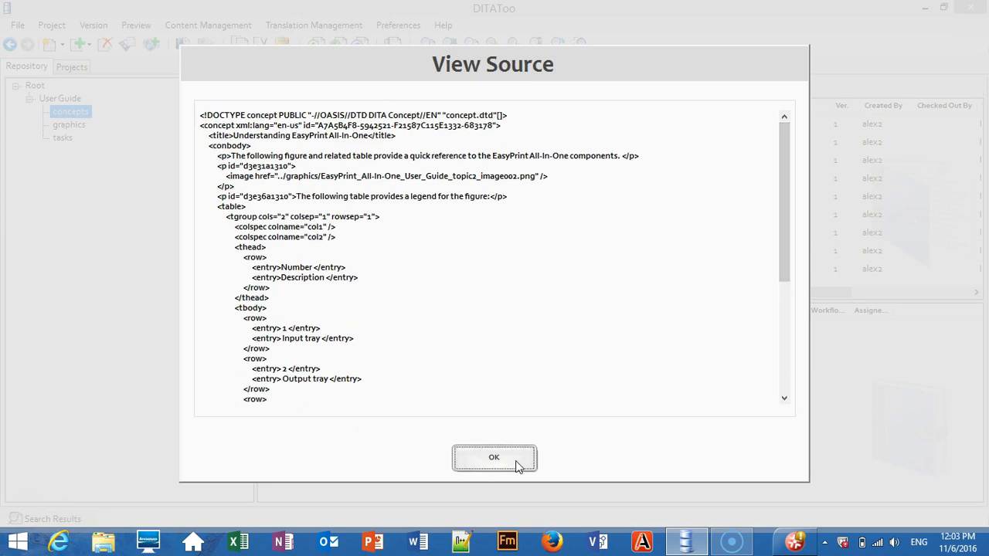
{"action": "left_click", "coordinate": [494, 456]}
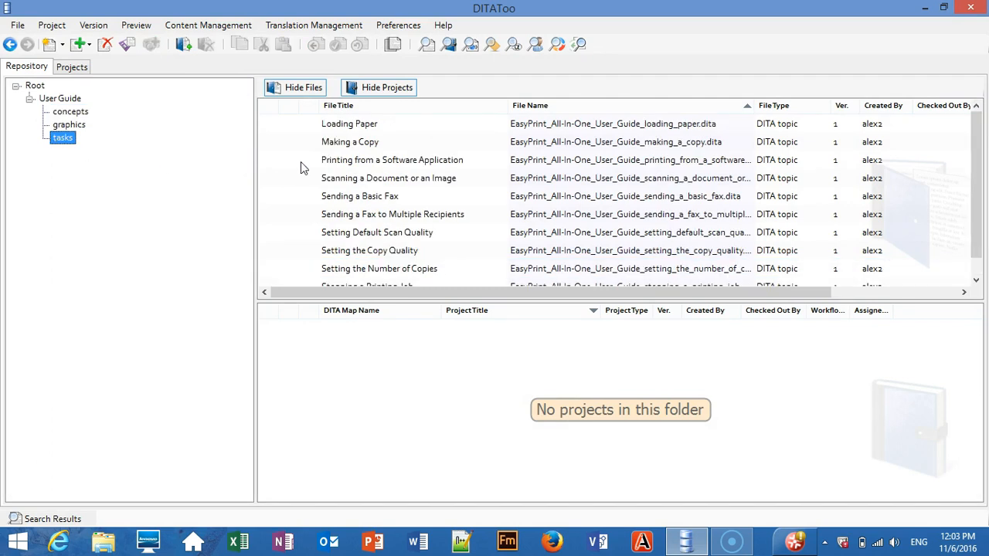
{"action": "right_click", "coordinate": [392, 159]}
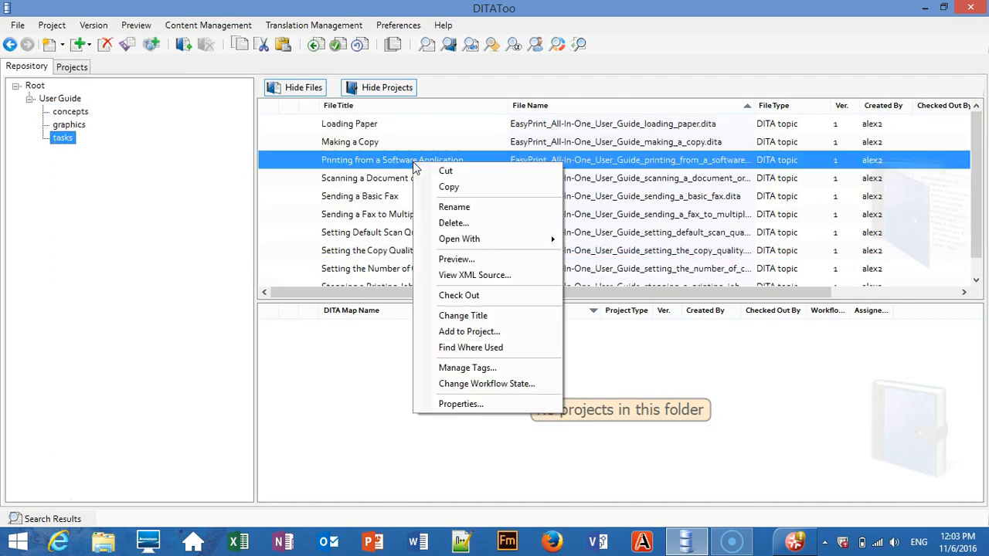
{"action": "left_click", "coordinate": [456, 259]}
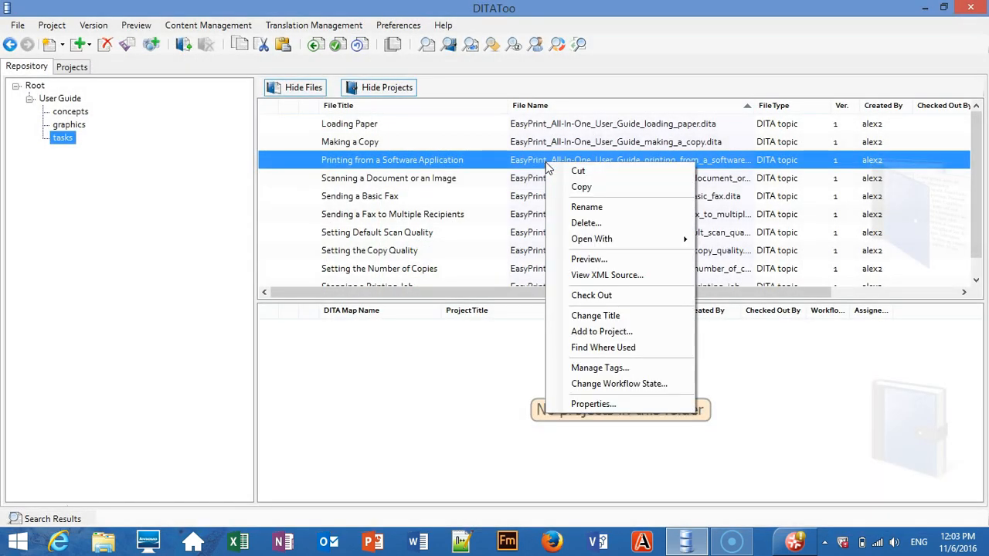
{"action": "left_click", "coordinate": [606, 275]}
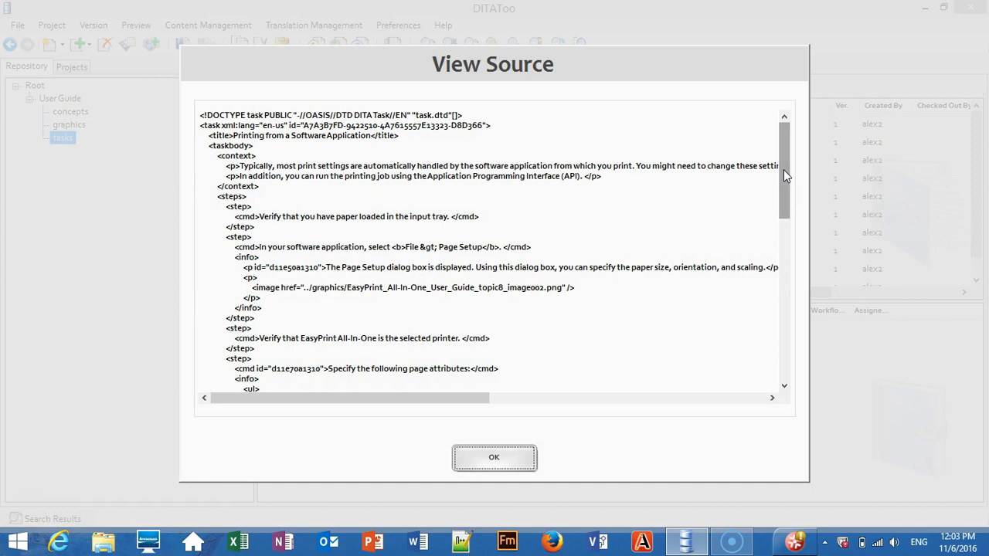
{"action": "scroll", "scroll_direction": "down", "scroll_amount": 3}
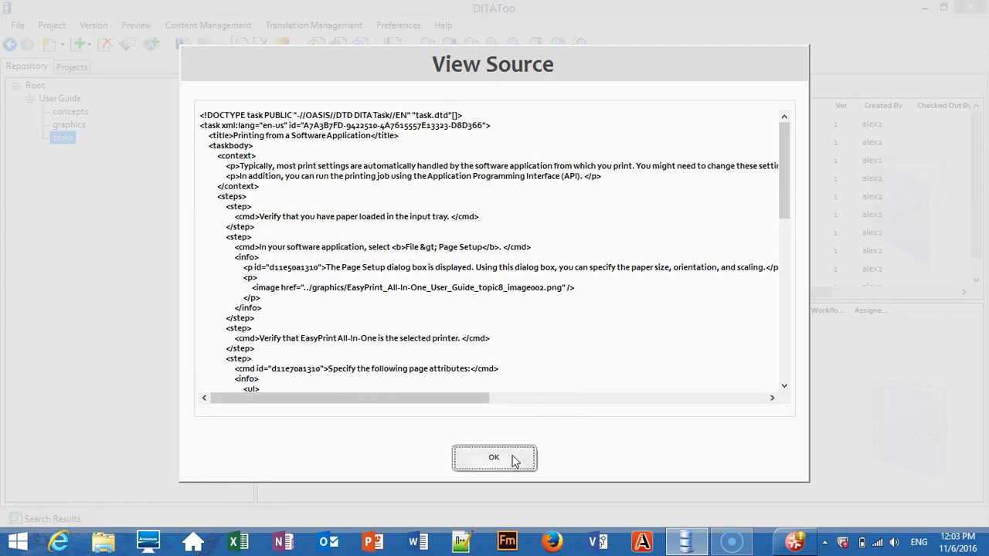
{"action": "left_click", "coordinate": [494, 458]}
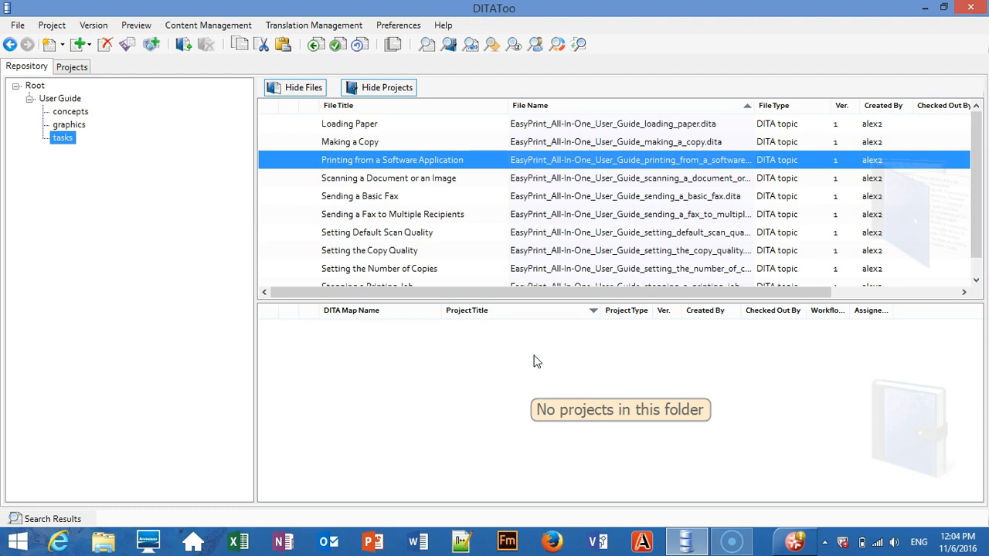
{"action": "mouse_move", "coordinate": [37, 513]}
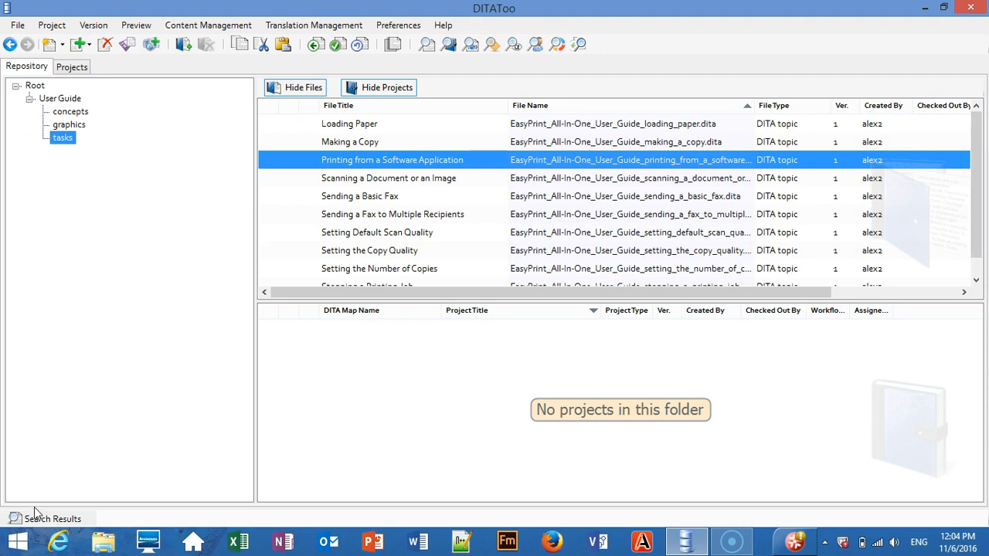
- Switch to Word with a blank document and the Content Mapper tab showing
{"action": "left_click", "coordinate": [417, 540]}
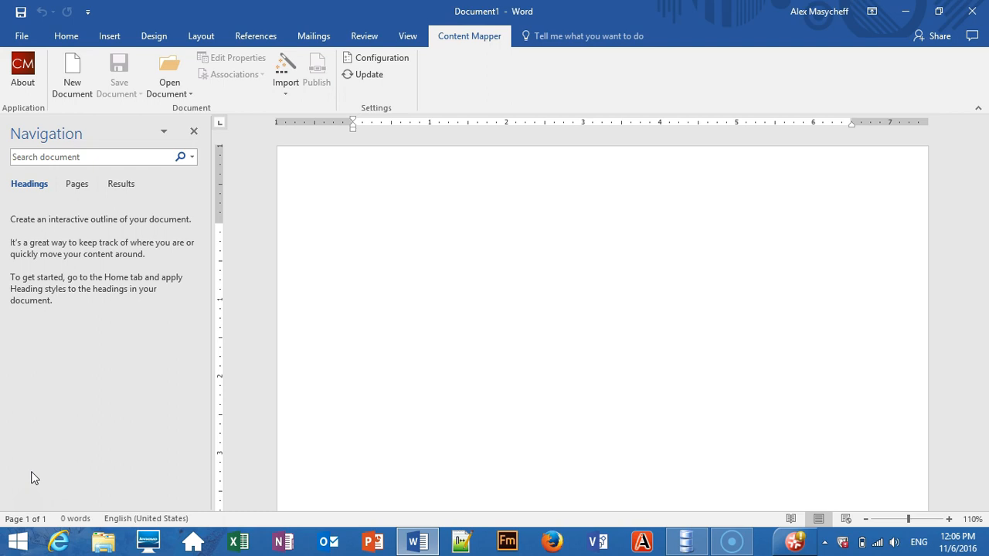
{"action": "left_click", "coordinate": [353, 228]}
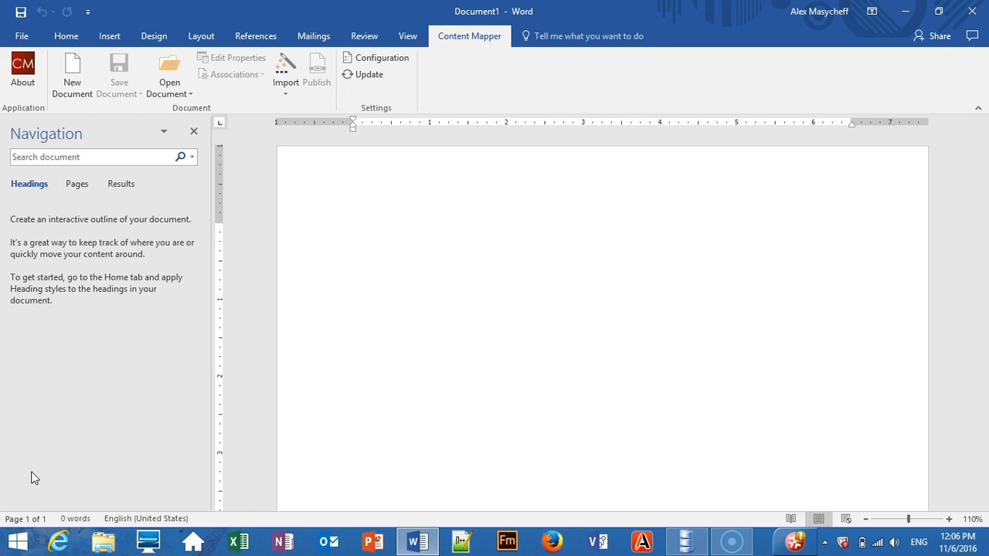
{"action": "left_click", "coordinate": [353, 229]}
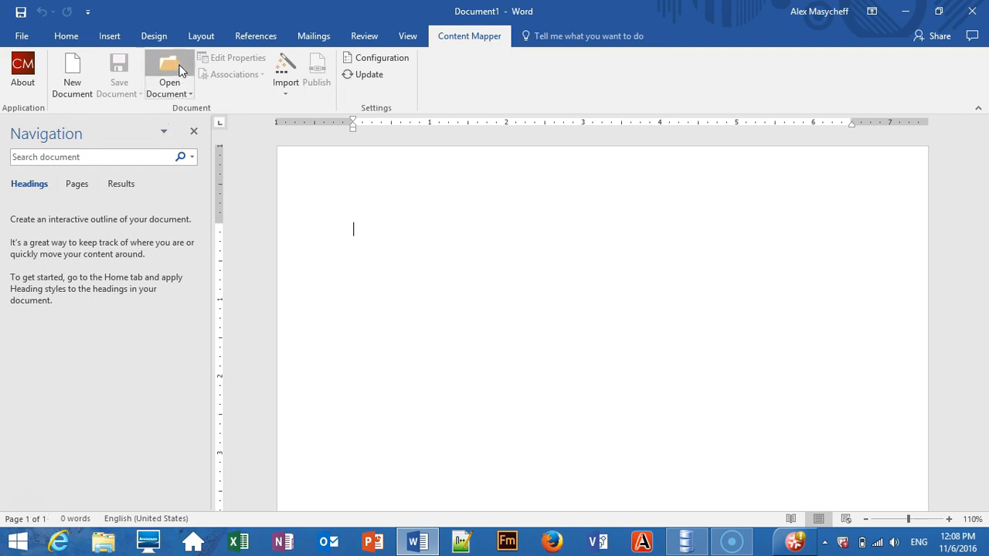
- Browse the repository's User Guide concepts folder and select understanding_easyprint
{"action": "left_click", "coordinate": [168, 73]}
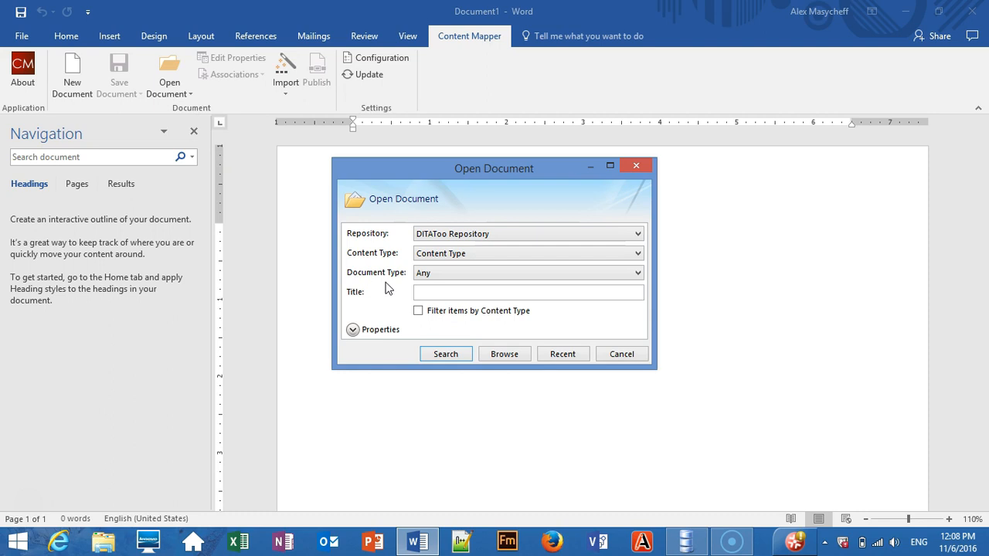
{"action": "mouse_move", "coordinate": [504, 354]}
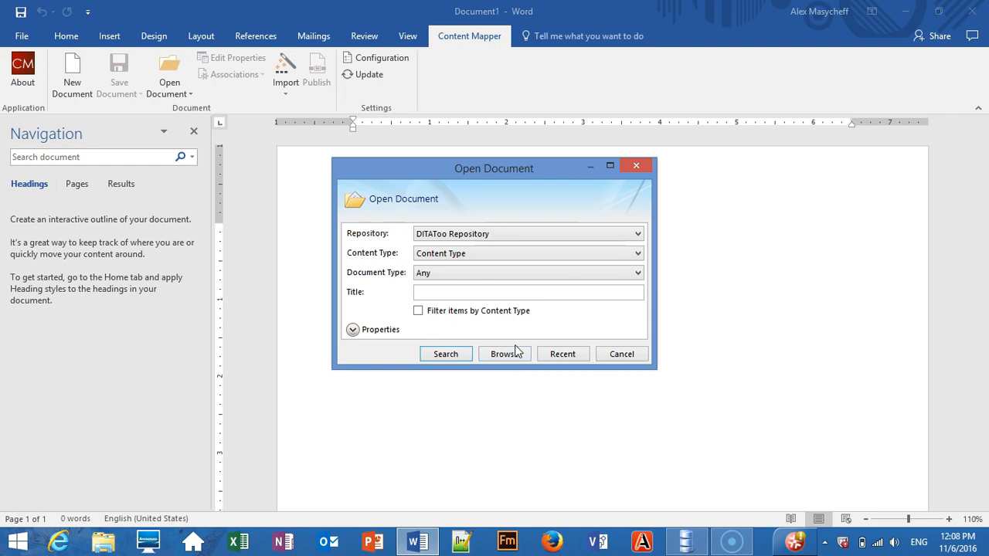
{"action": "left_click", "coordinate": [503, 353]}
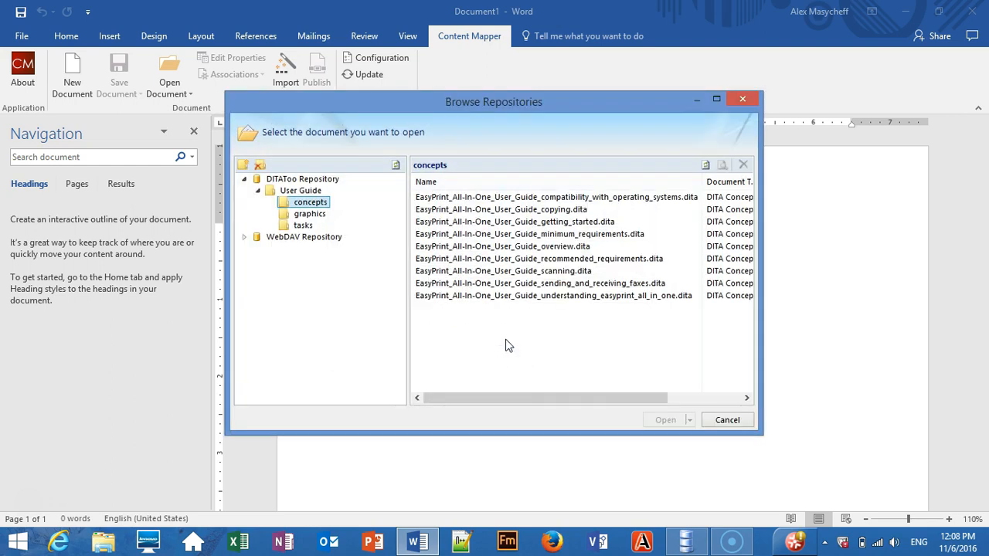
{"action": "left_click", "coordinate": [552, 295]}
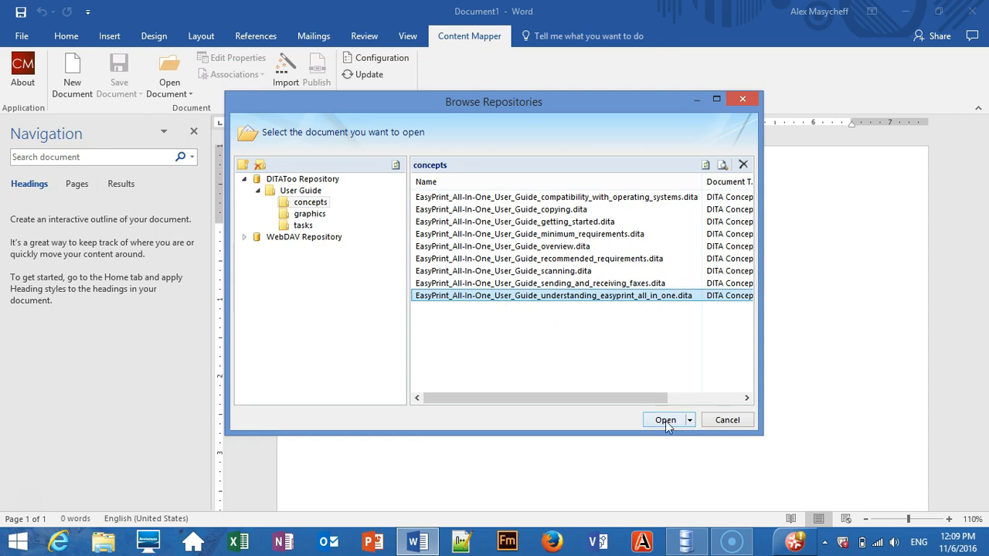
- Open the Understanding EasyPrint All-In-One concept topic in Word
{"action": "left_click", "coordinate": [664, 419]}
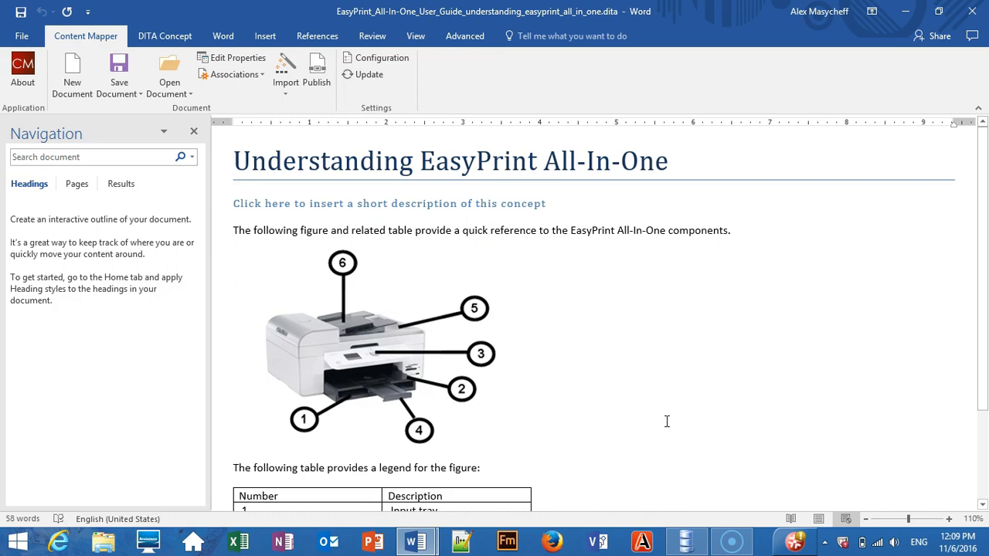
{"action": "left_click", "coordinate": [234, 161]}
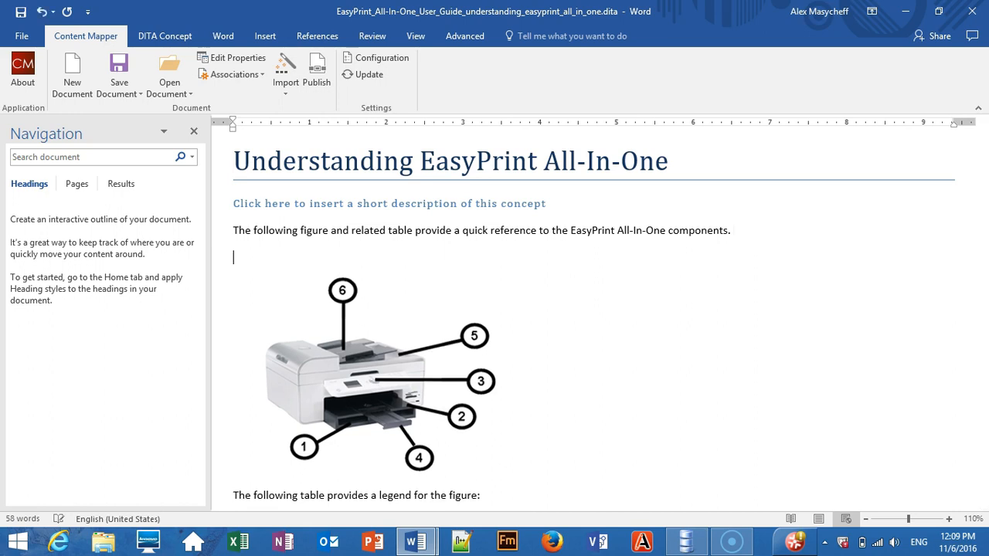
- Type the paragraph 'Hello world, this is a new paragraph!' below the intro text
{"action": "type", "text": "Hel"}
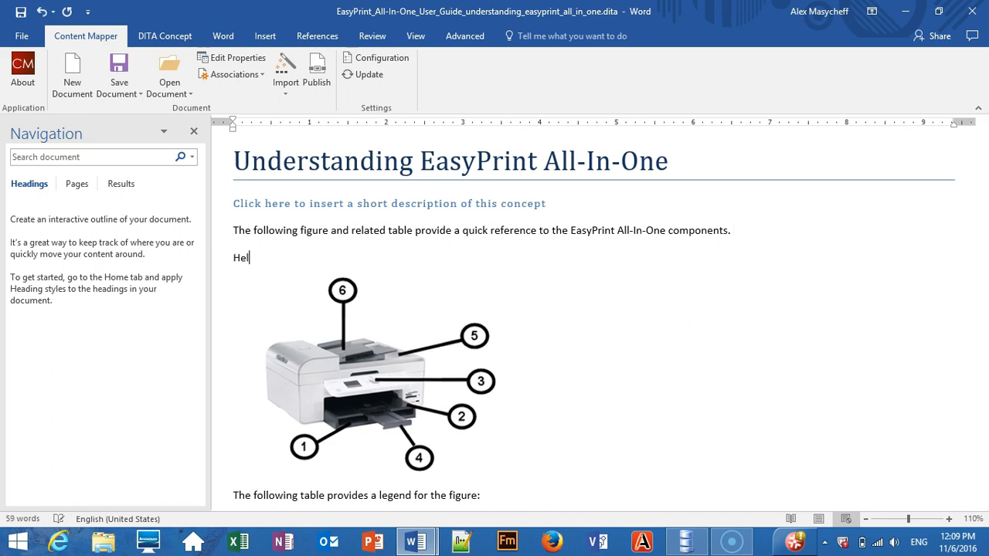
{"action": "type", "text": "lo world, this is a"}
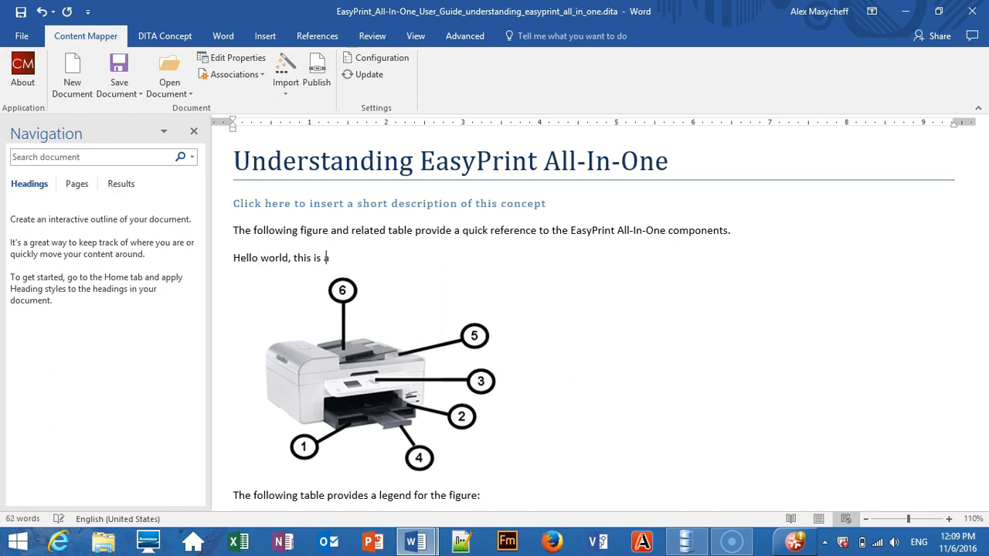
{"action": "type", "text": "new p"}
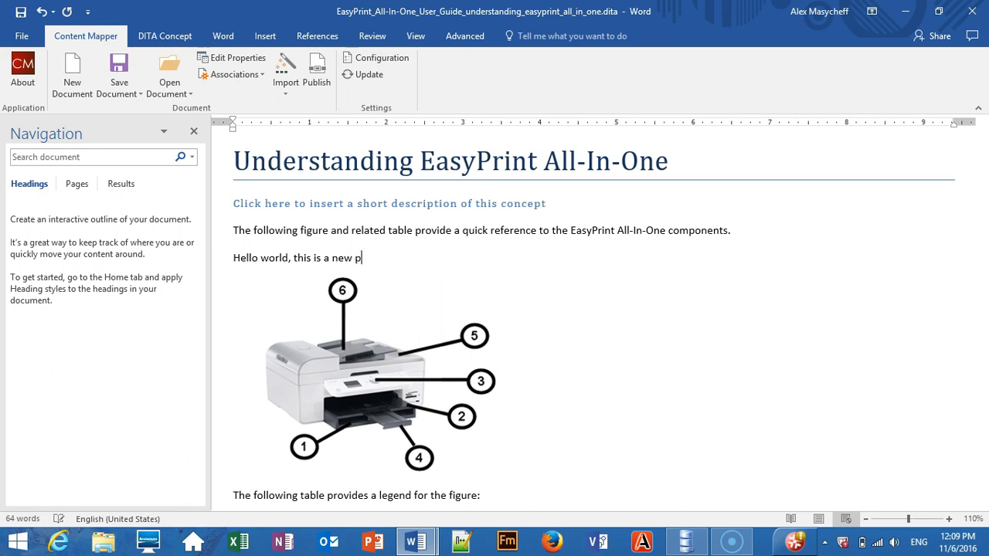
{"action": "type", "text": "aragraph!"}
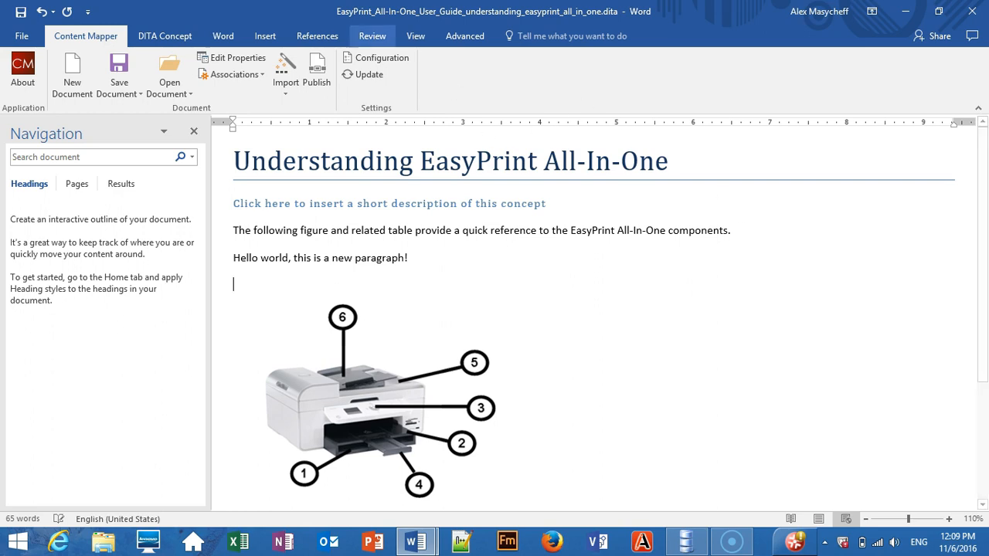
- Add a bulleted list with items Bullet 1, Bullet 2 and Bullet 3
{"action": "left_click", "coordinate": [165, 36]}
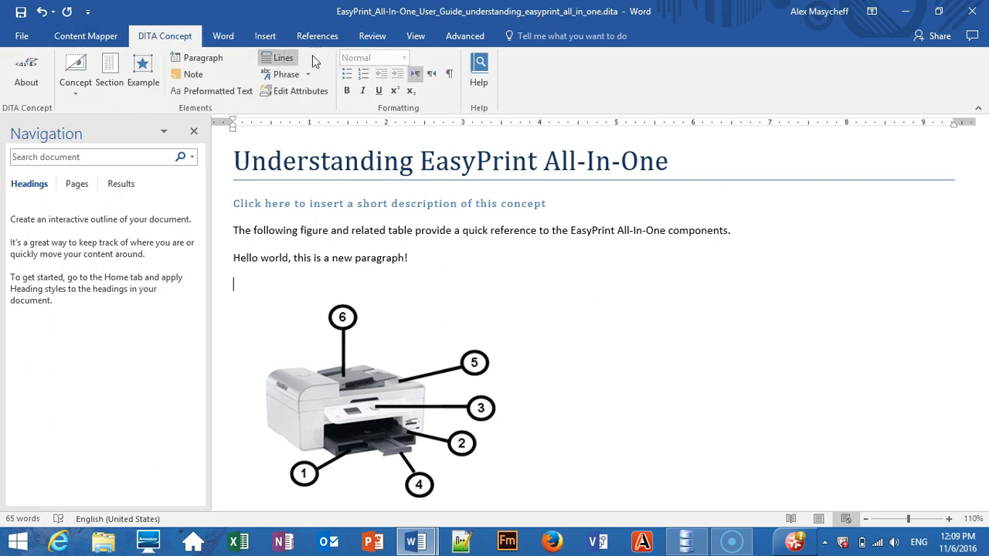
{"action": "type", "text": "Bu"}
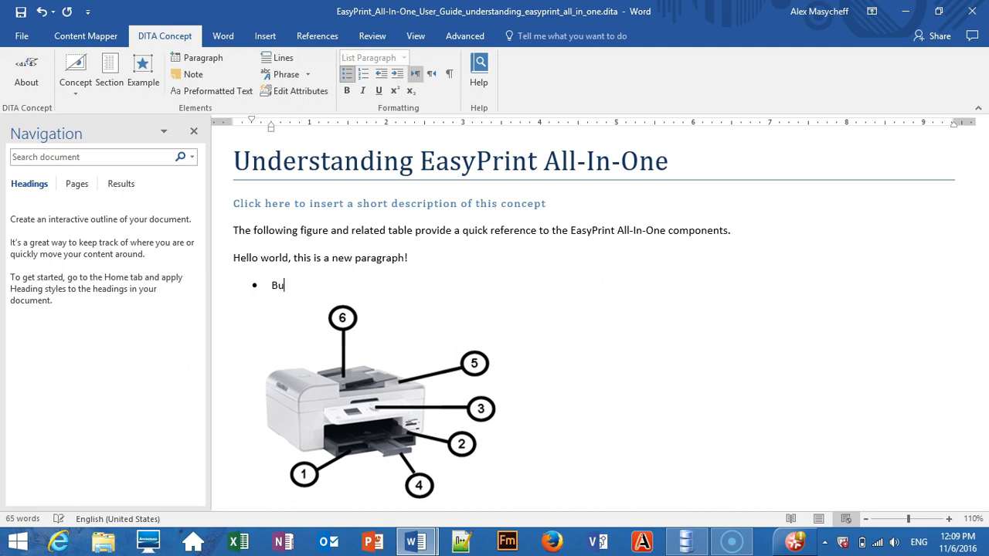
{"action": "key", "text": "enter"}
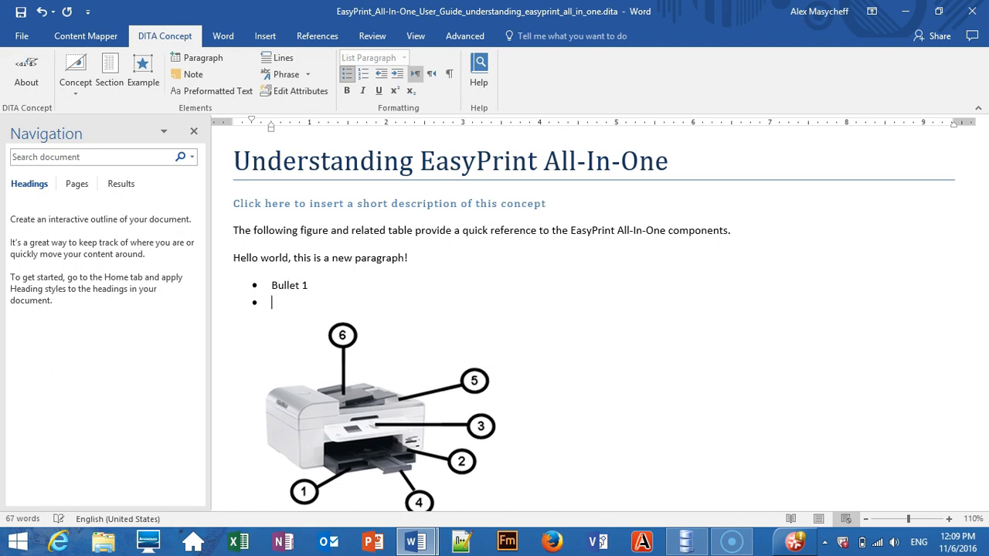
{"action": "type", "text": "Bullet 2"}
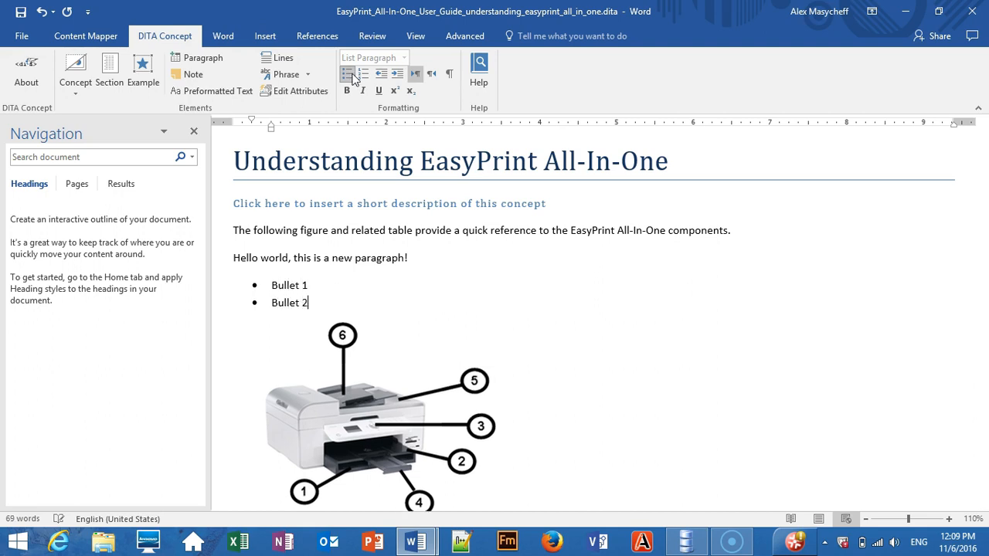
{"action": "type", "text": "Bullet 3"}
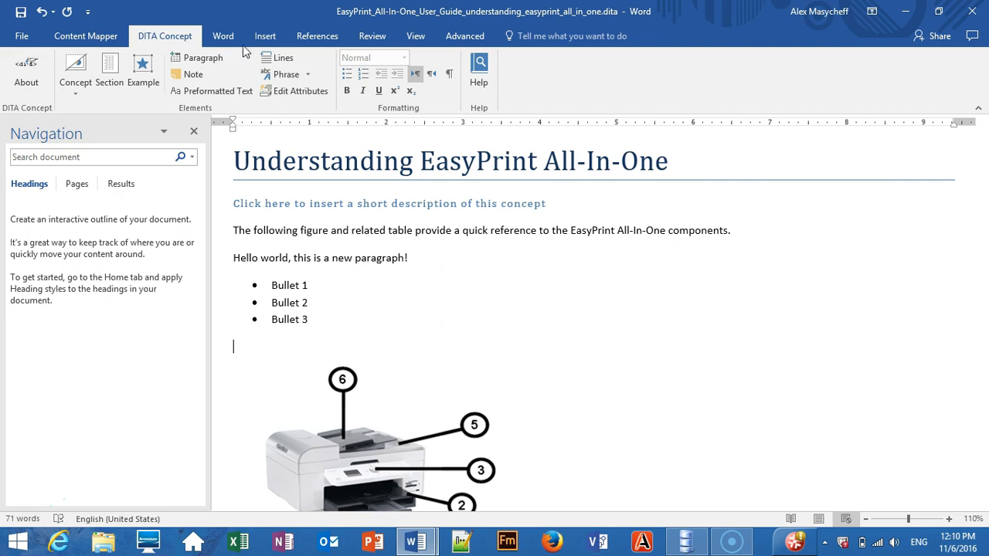
- Insert topic8_image002.png, the Page Setup screenshot from User Guide > graphics
{"action": "left_click", "coordinate": [265, 35]}
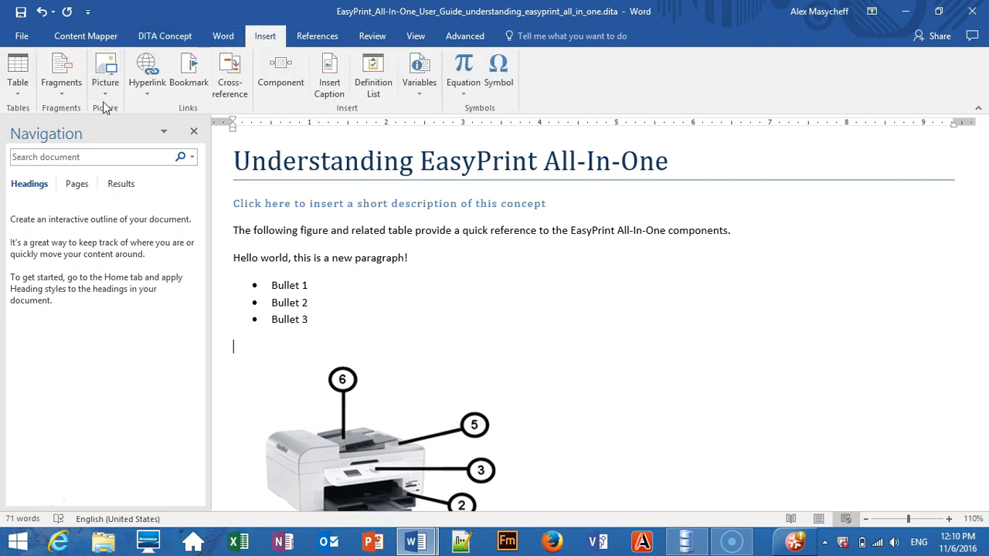
{"action": "left_click", "coordinate": [105, 73]}
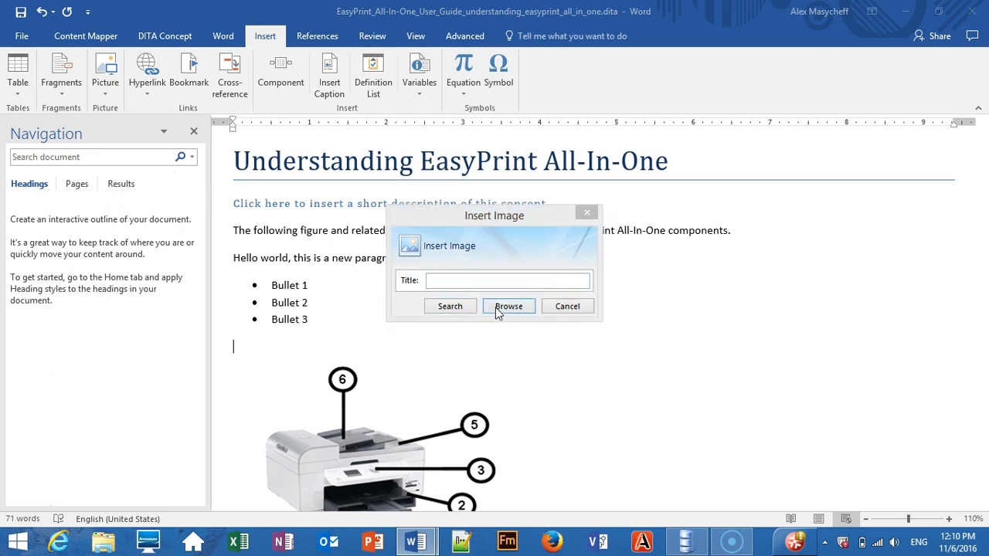
{"action": "left_click", "coordinate": [508, 306]}
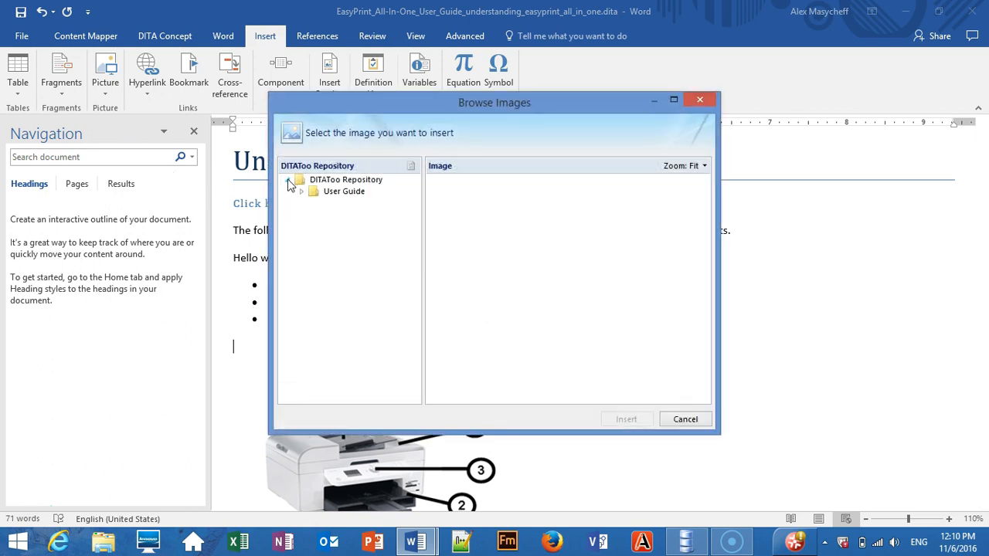
{"action": "left_click", "coordinate": [313, 191]}
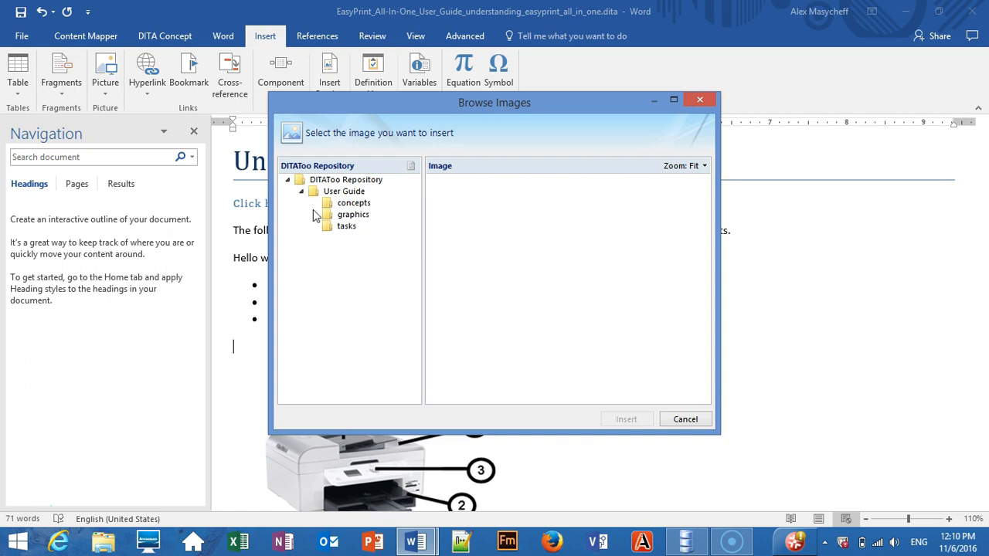
{"action": "left_click", "coordinate": [352, 214]}
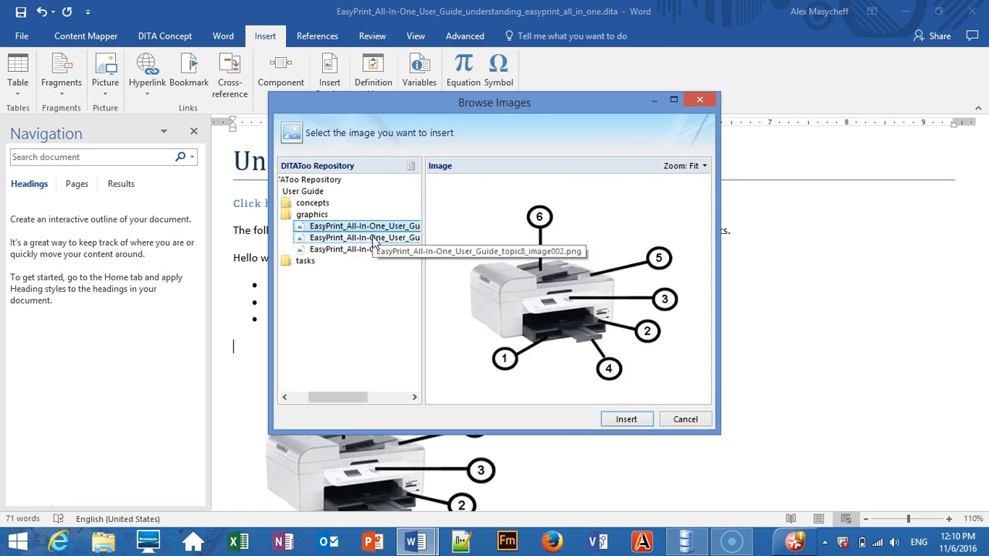
{"action": "left_click", "coordinate": [625, 419]}
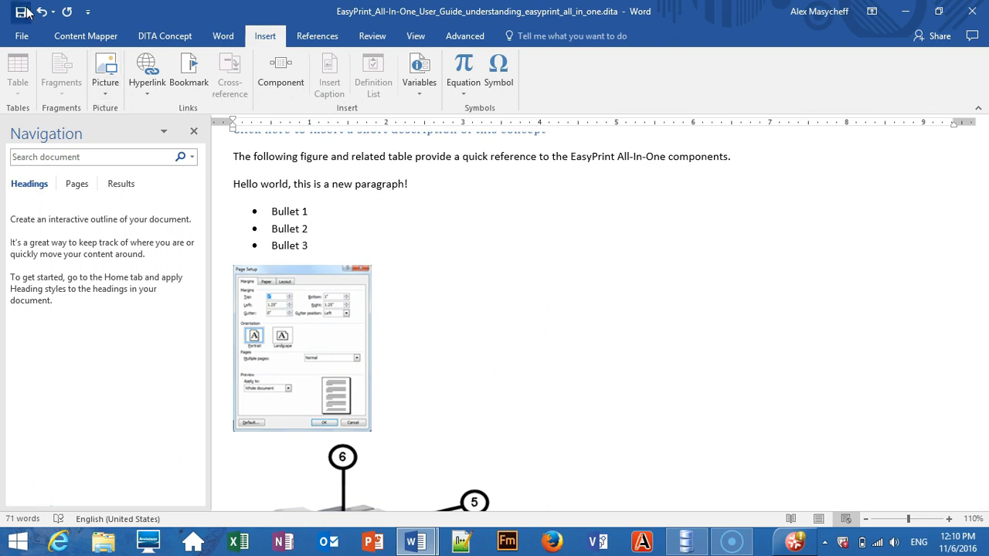
- Save the topic and accept checking it out in the Write failed prompt
{"action": "left_click", "coordinate": [21, 11]}
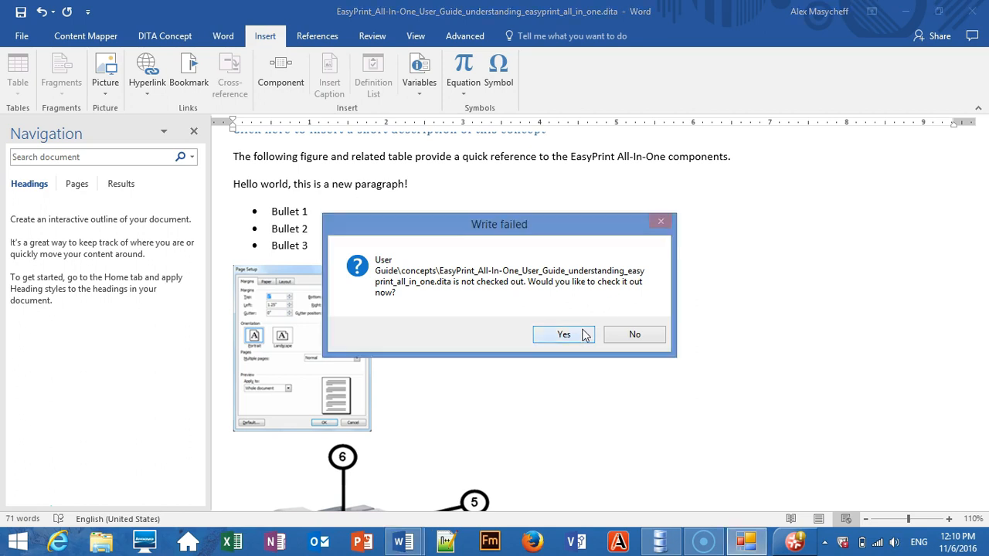
{"action": "left_click", "coordinate": [563, 334]}
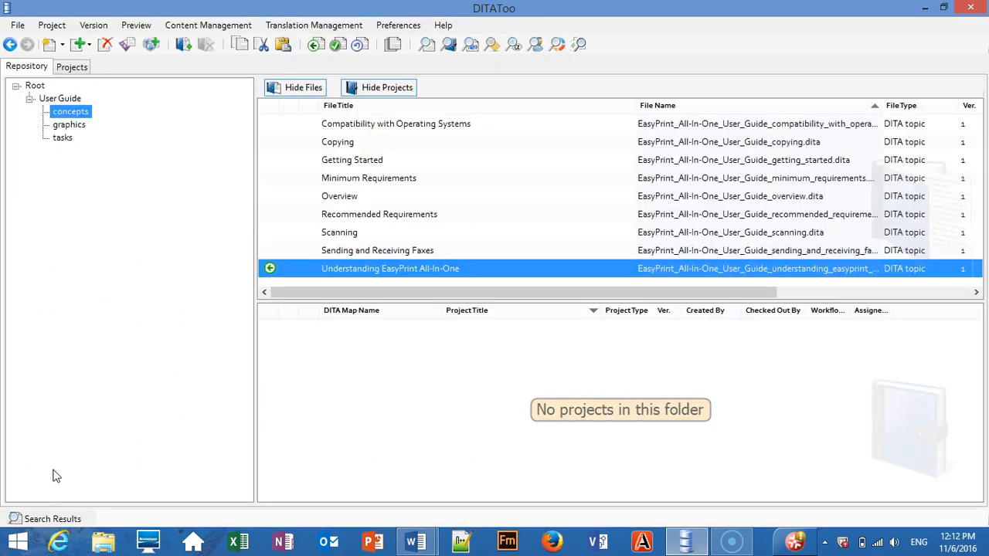
{"action": "mouse_move", "coordinate": [479, 272]}
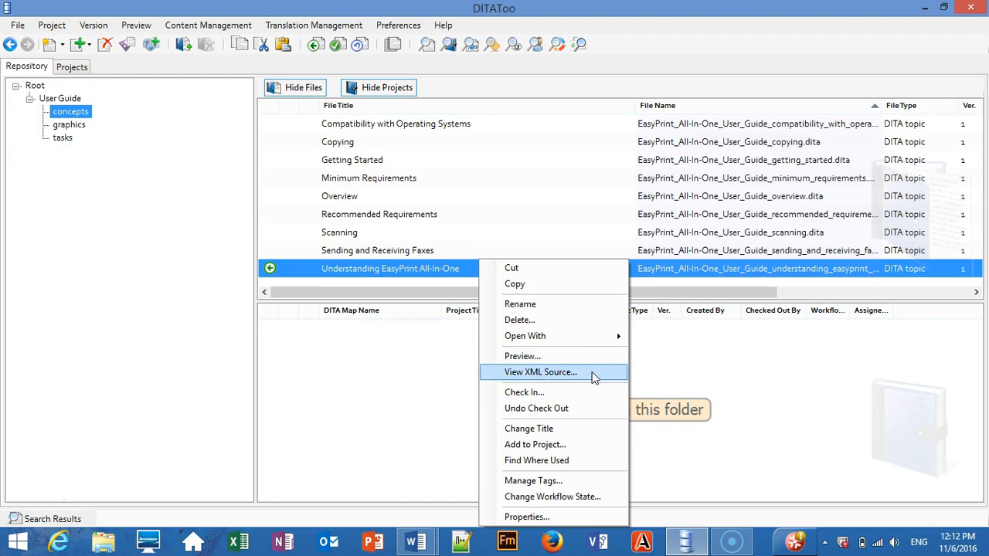
{"action": "left_click", "coordinate": [539, 371]}
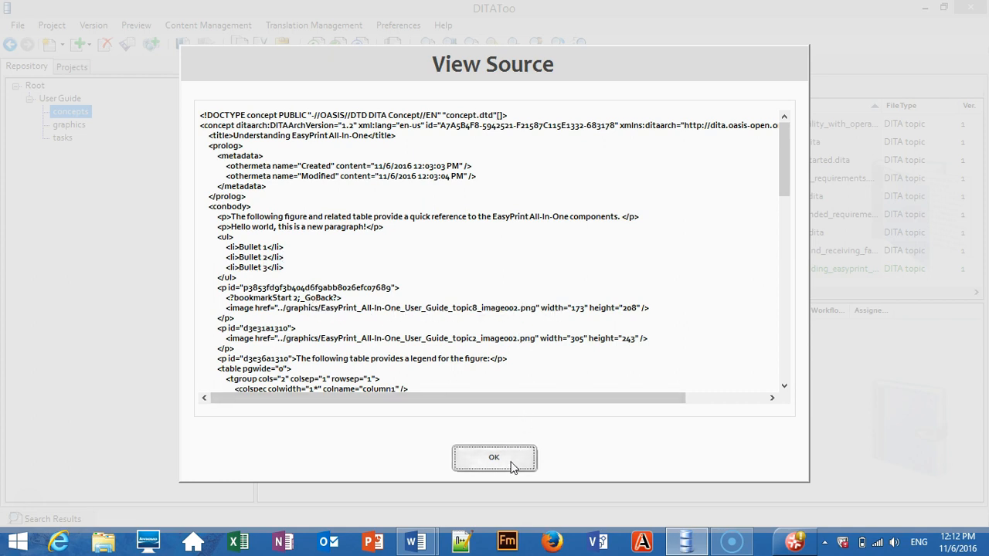
{"action": "left_click", "coordinate": [493, 457]}
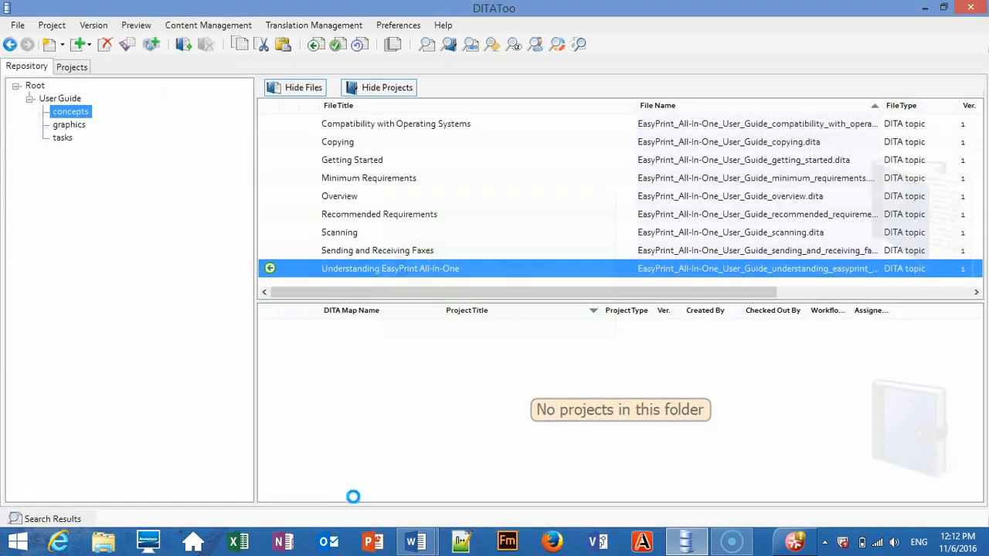
{"action": "left_click", "coordinate": [417, 541]}
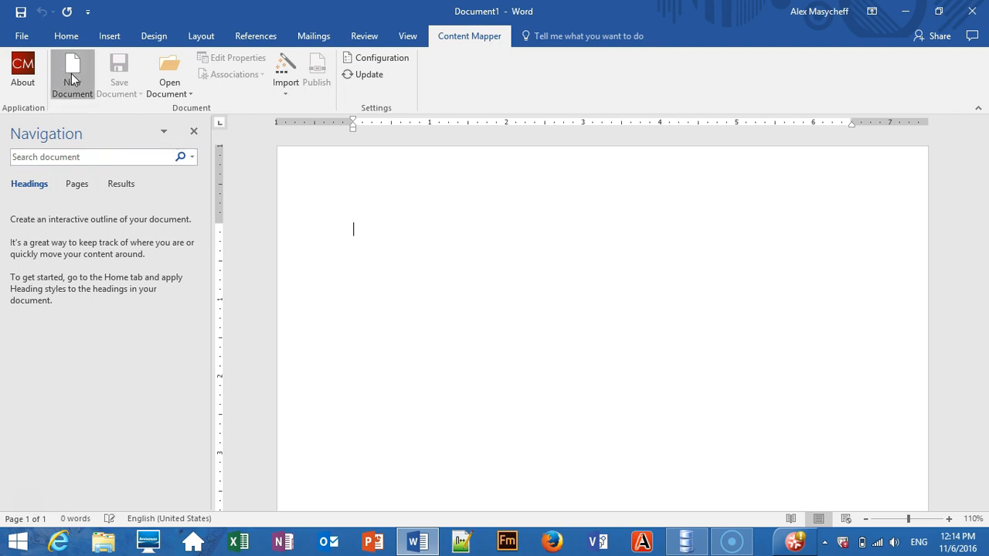
- After previewing the Concept, Glossary Group, Map and Reference templates, create a default DITA Task linked to the DITAToo Repository
{"action": "left_click", "coordinate": [71, 73]}
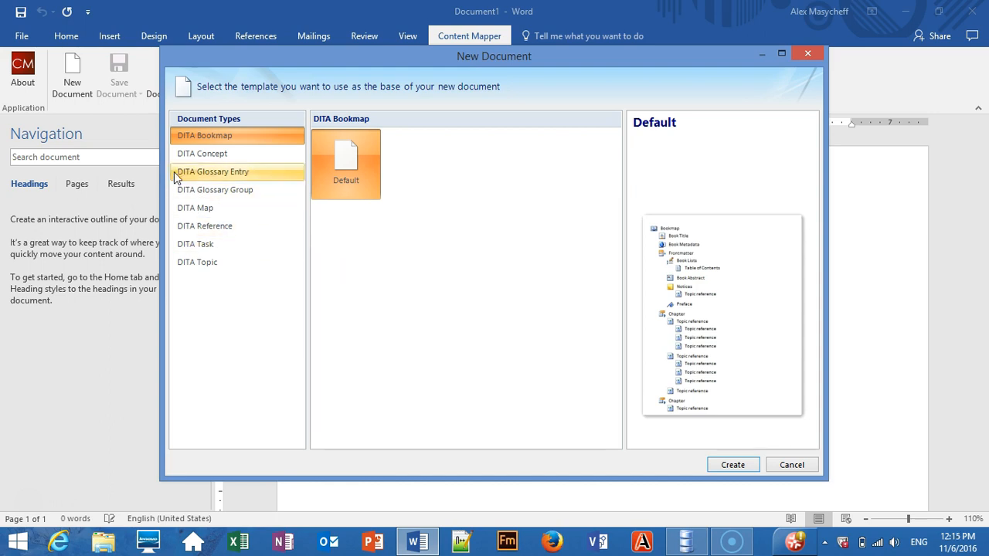
{"action": "left_click", "coordinate": [202, 153]}
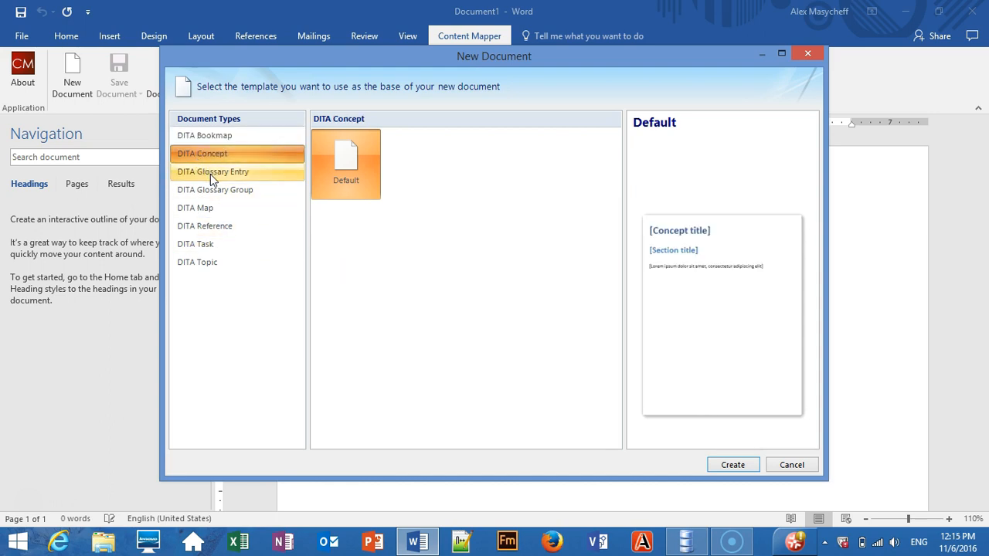
{"action": "left_click", "coordinate": [214, 190]}
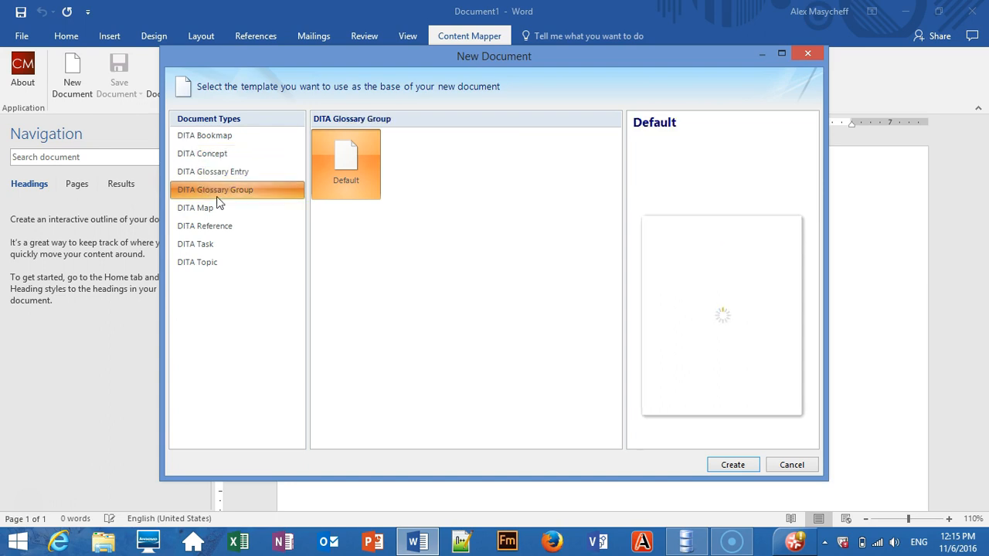
{"action": "left_click", "coordinate": [195, 207]}
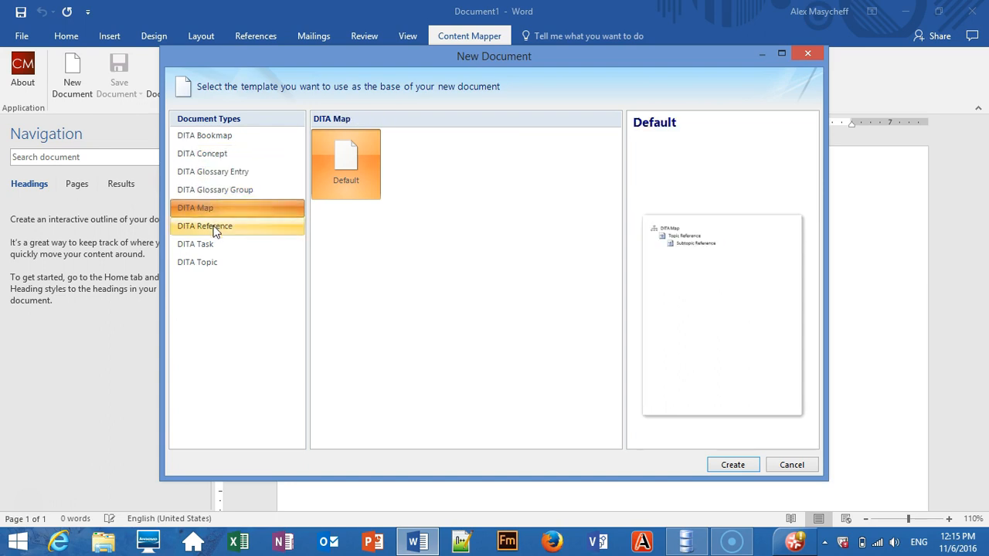
{"action": "left_click", "coordinate": [204, 225]}
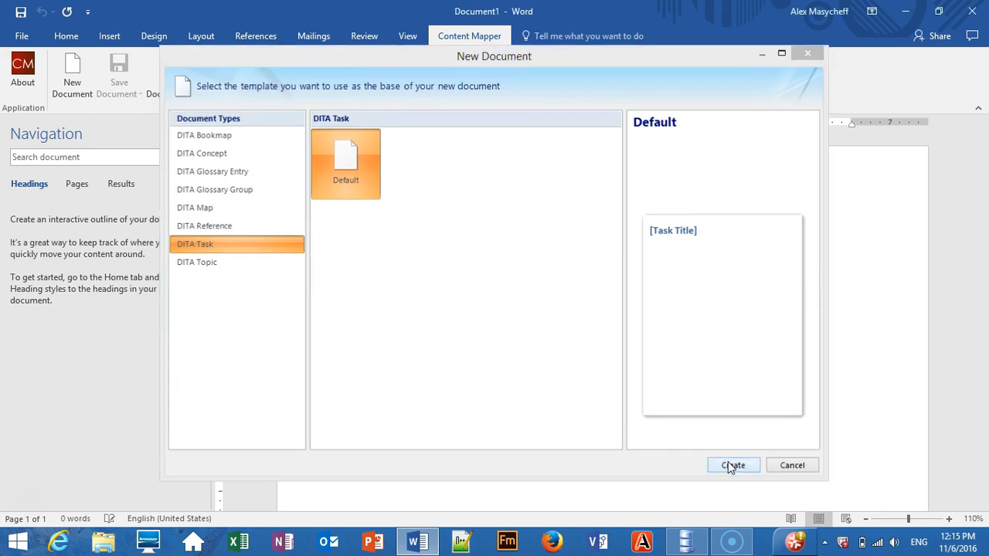
{"action": "left_click", "coordinate": [732, 465]}
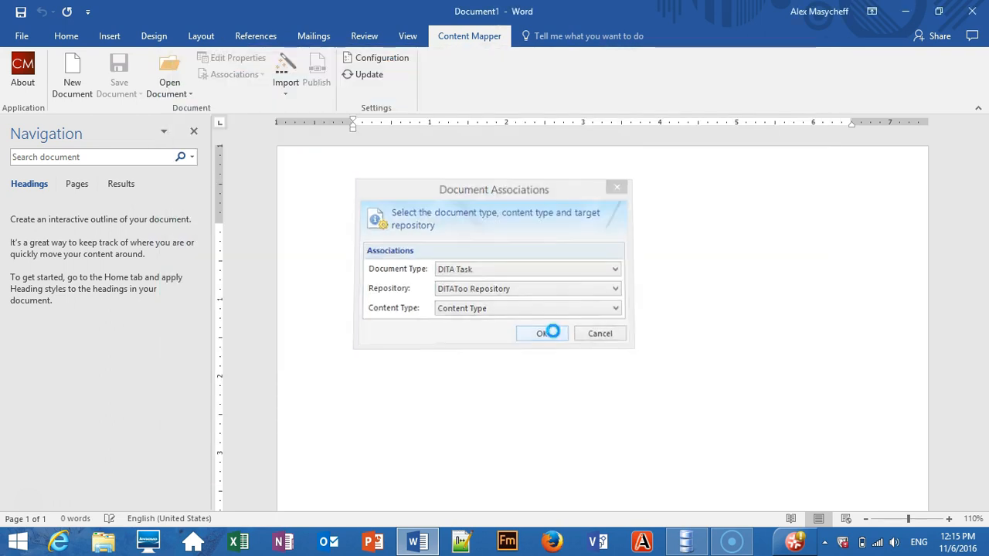
{"action": "left_click", "coordinate": [542, 333]}
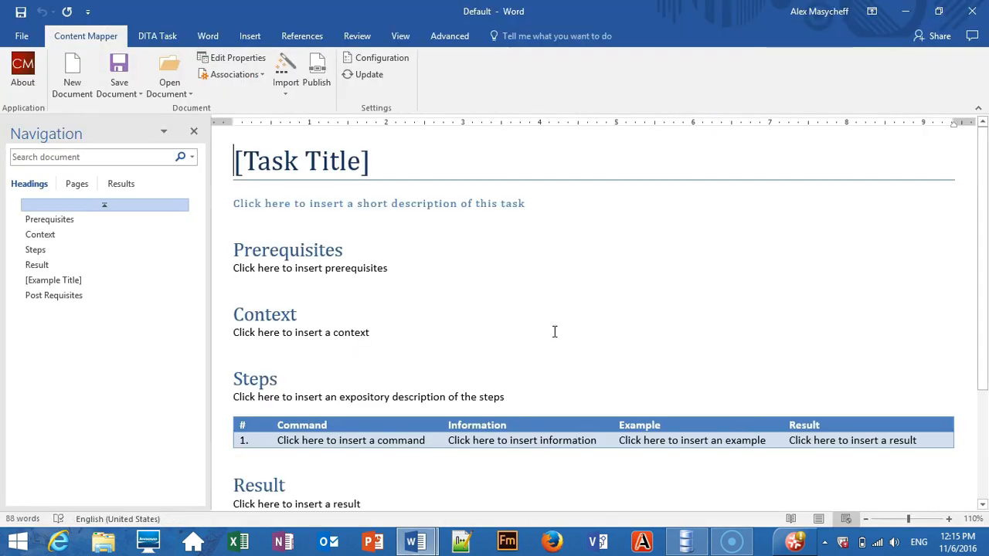